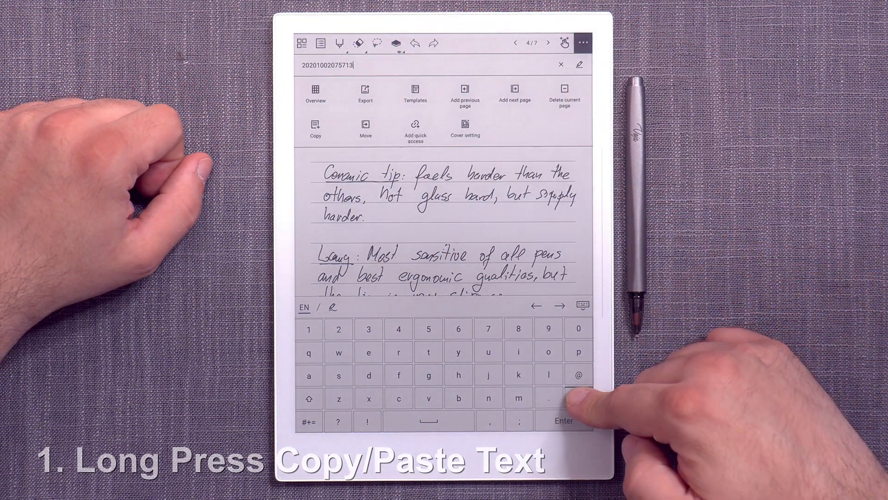
Leave the open note to reach the Document > Monday Start folder with Cover 1 PDF checked
click(561, 65)
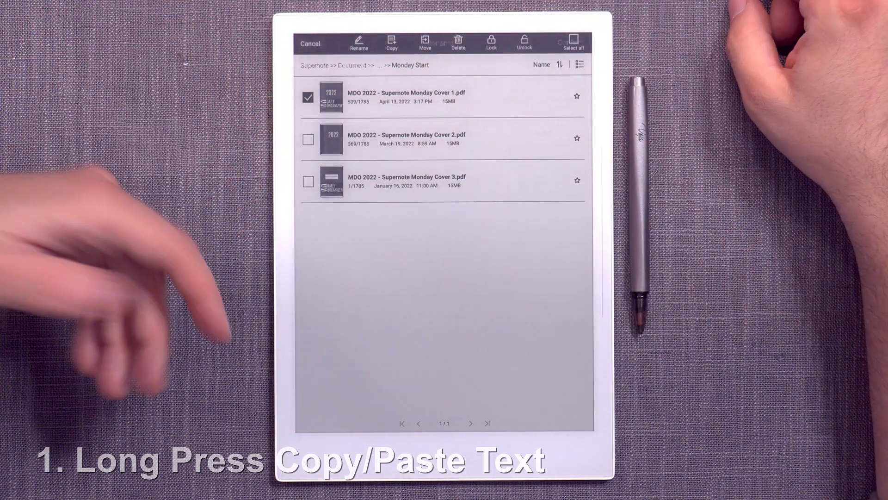
Start renaming MDO 2022 - Supernote Monday Cover 1.pdf, then cancel to keep the original name
click(359, 42)
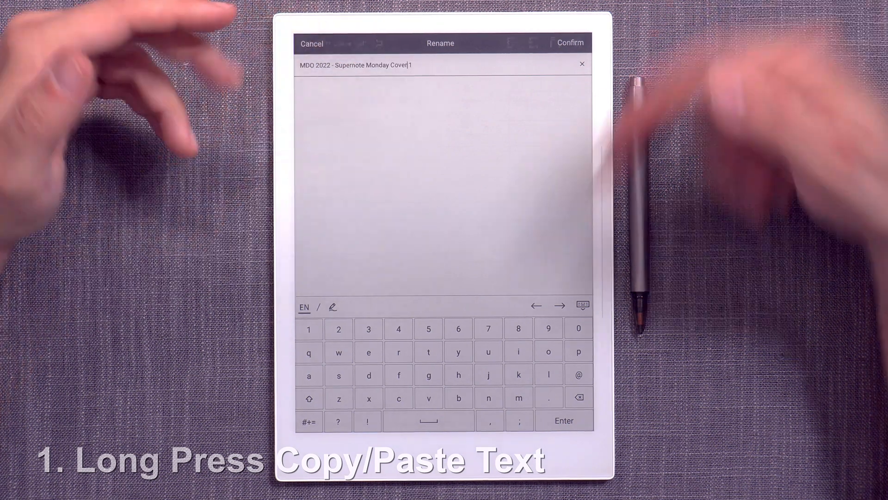
click(571, 43)
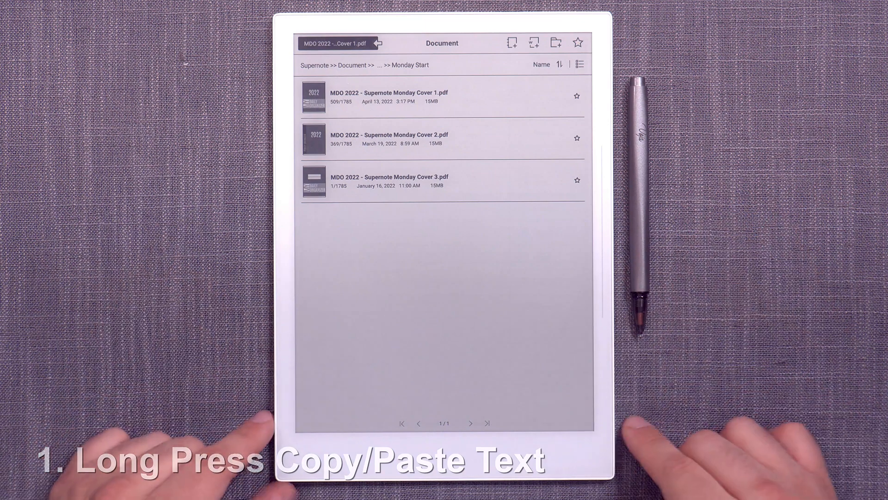
click(390, 93)
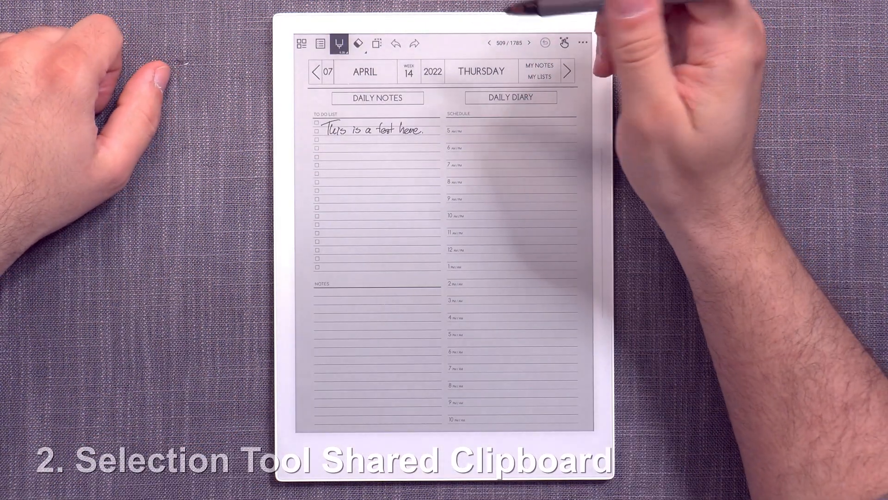
click(376, 43)
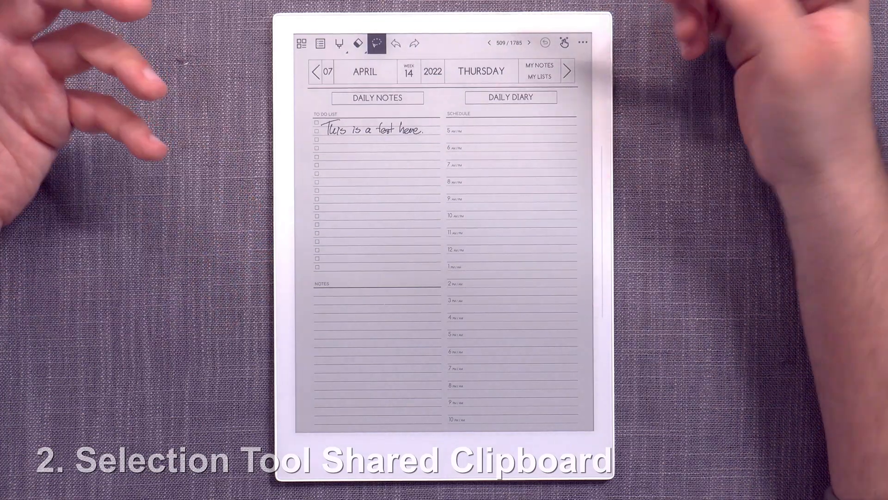
click(567, 72)
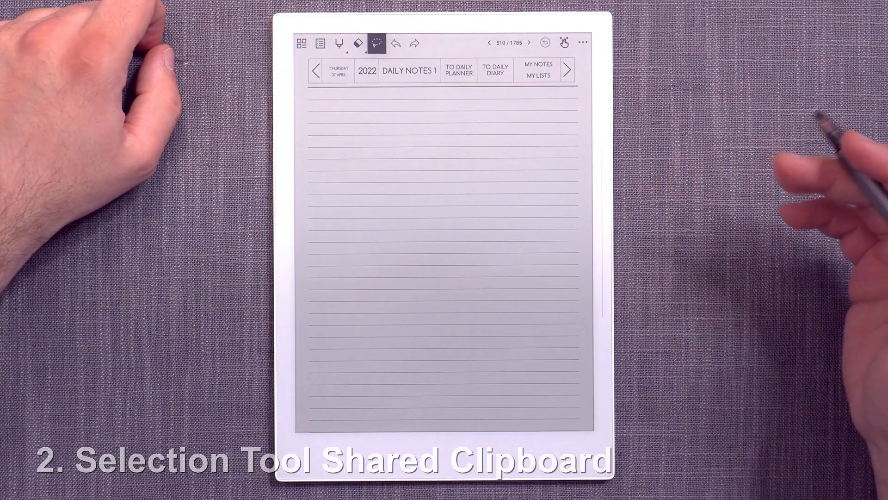
click(488, 43)
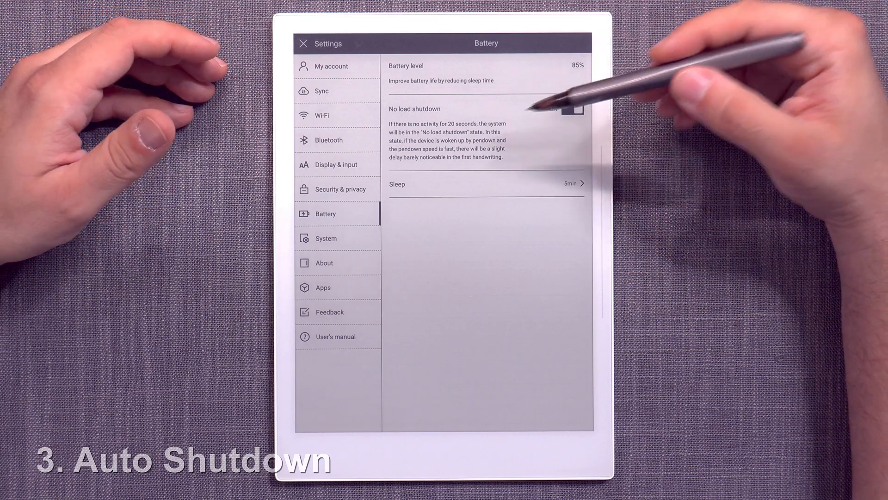
Show the Battery settings with the No load shutdown toggle and Sleep time
click(572, 109)
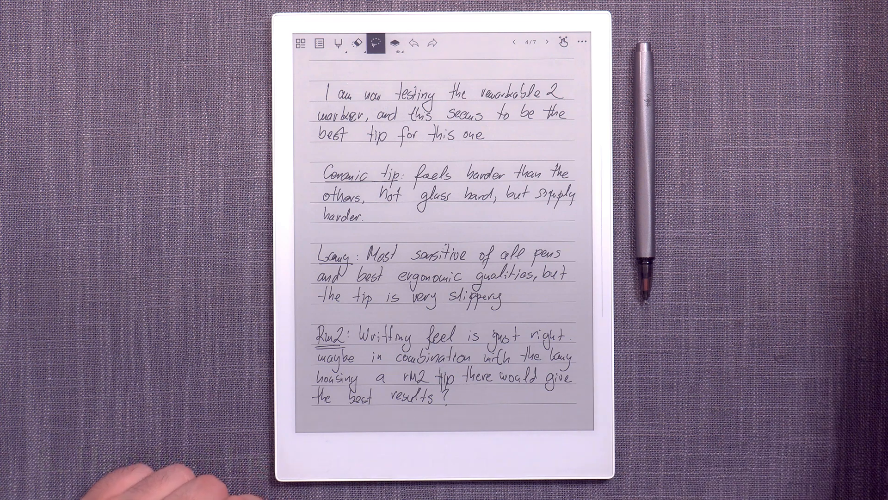
Bring up the app menu over the handwritten pen-tip comparison notes page
click(302, 43)
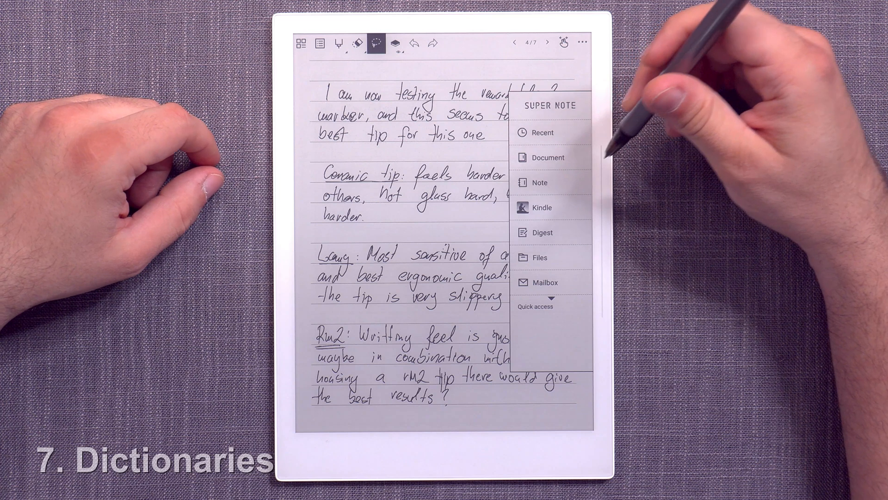
mouse_move(680, 113)
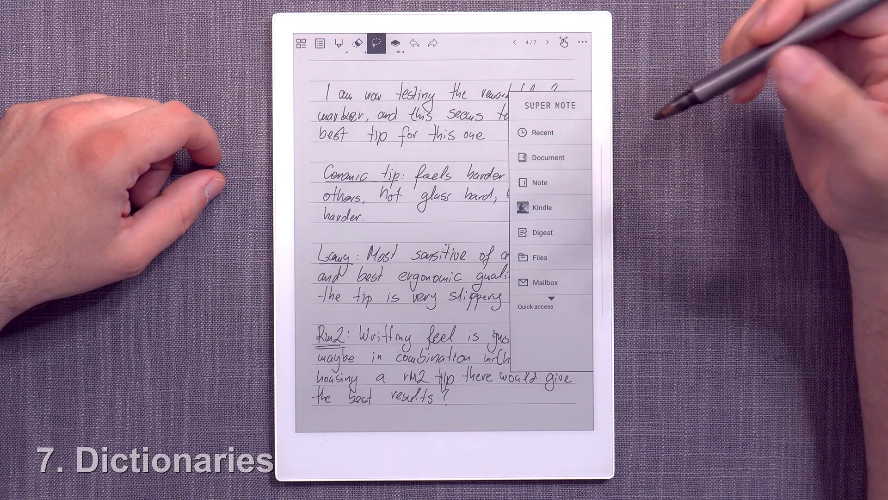